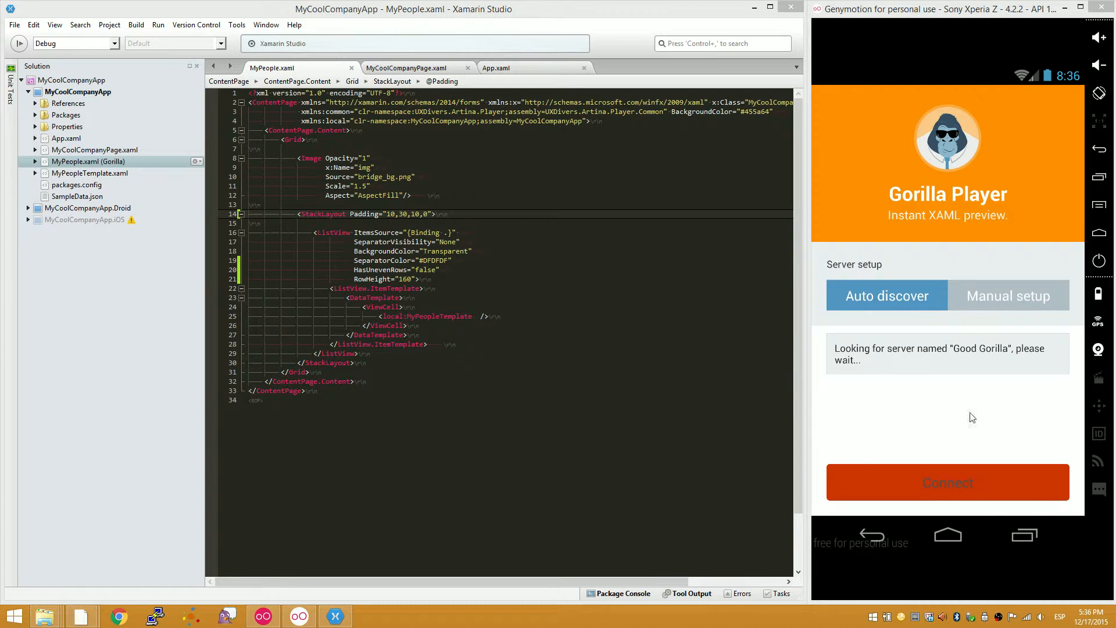
mouse_move(957, 103)
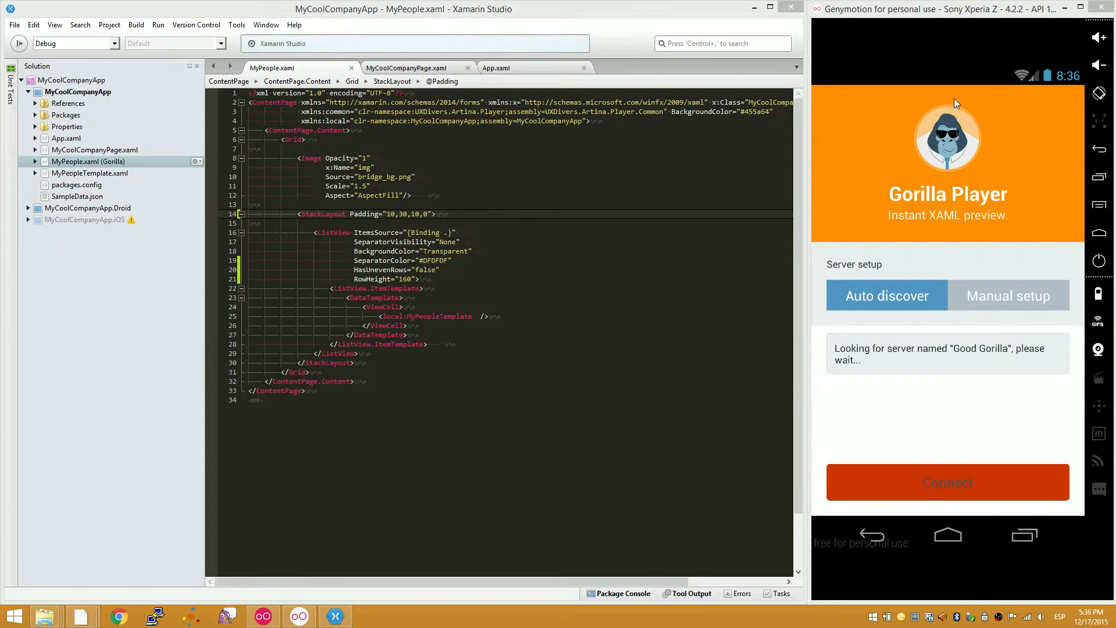
mouse_move(936, 176)
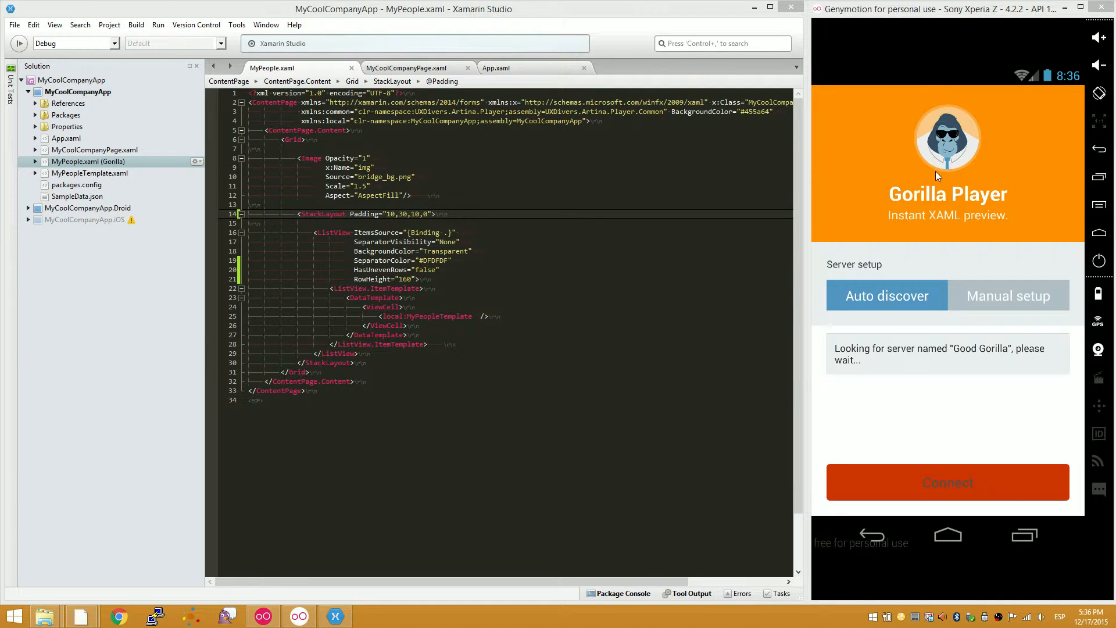
mouse_move(888, 341)
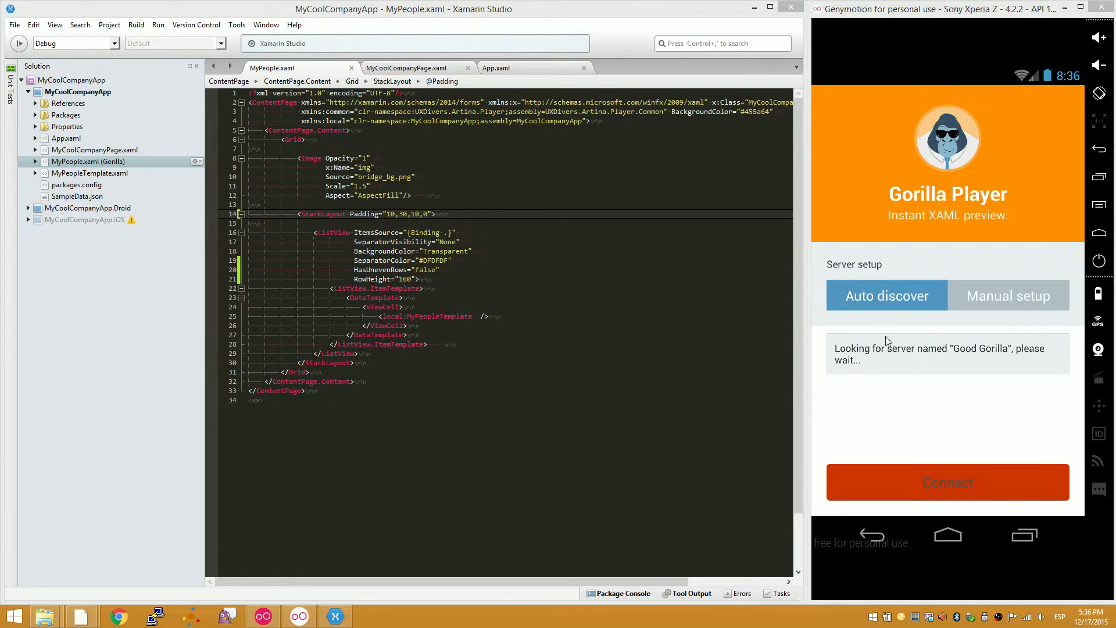
mouse_move(964, 200)
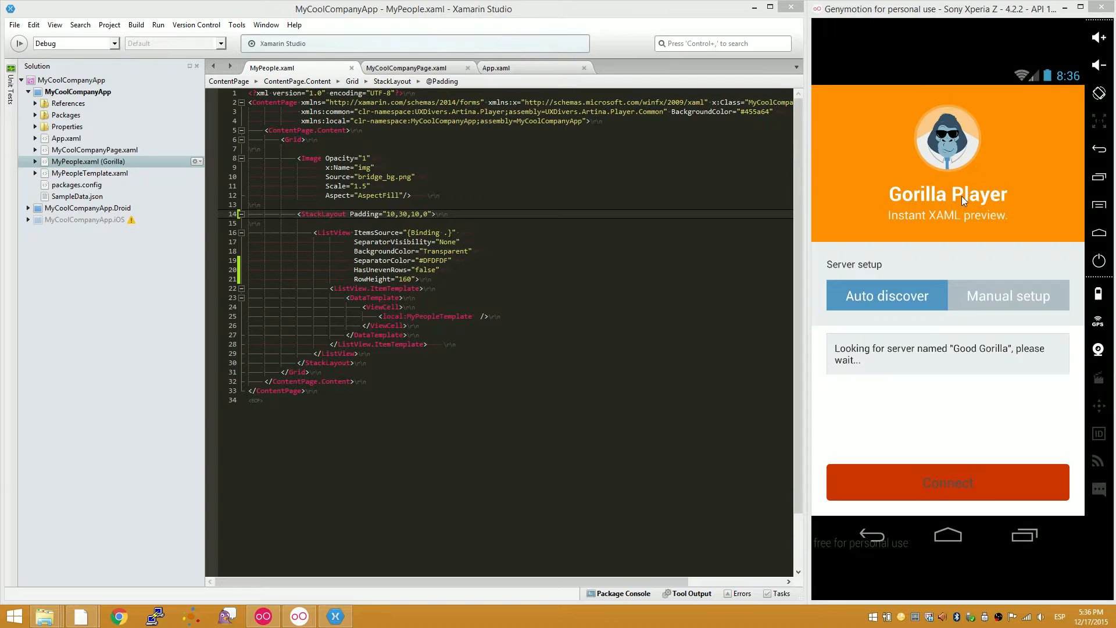
mouse_move(970, 311)
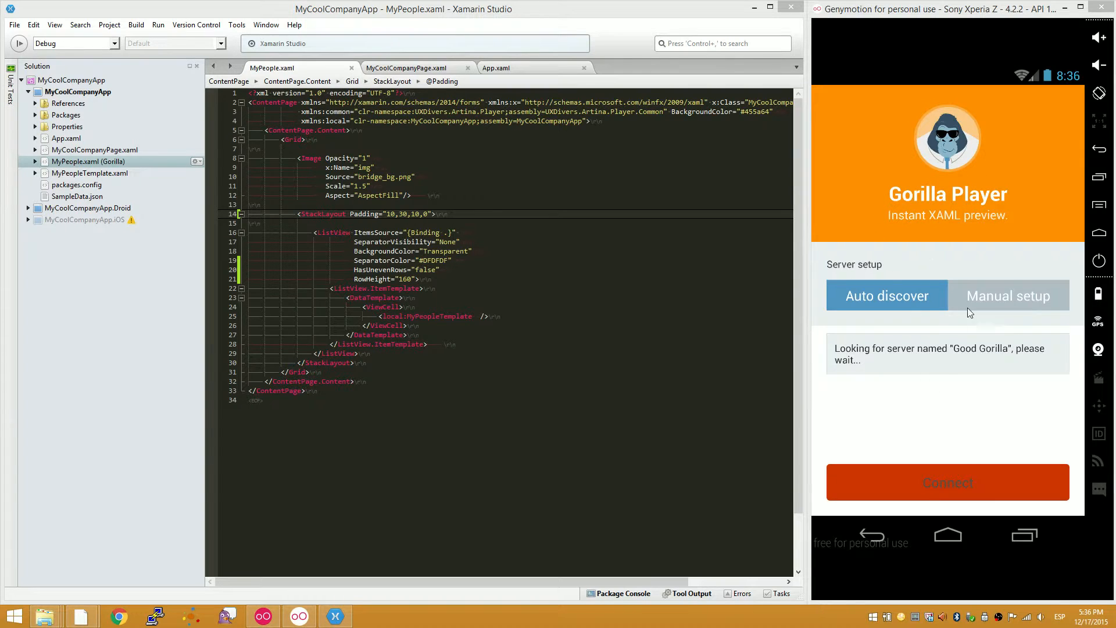
mouse_move(1061, 294)
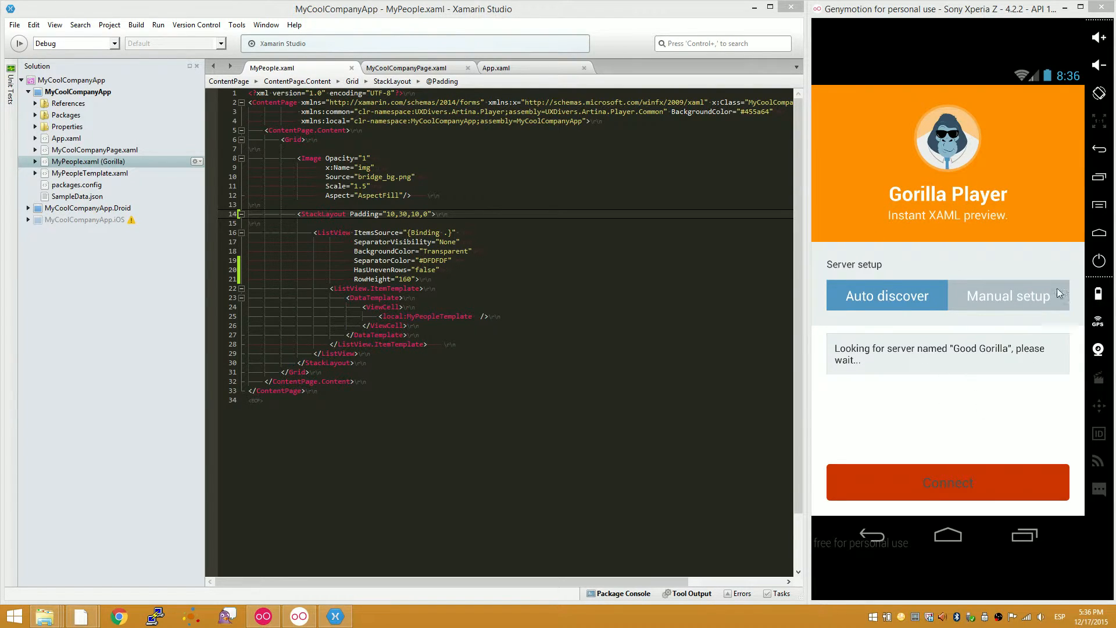
mouse_move(964, 348)
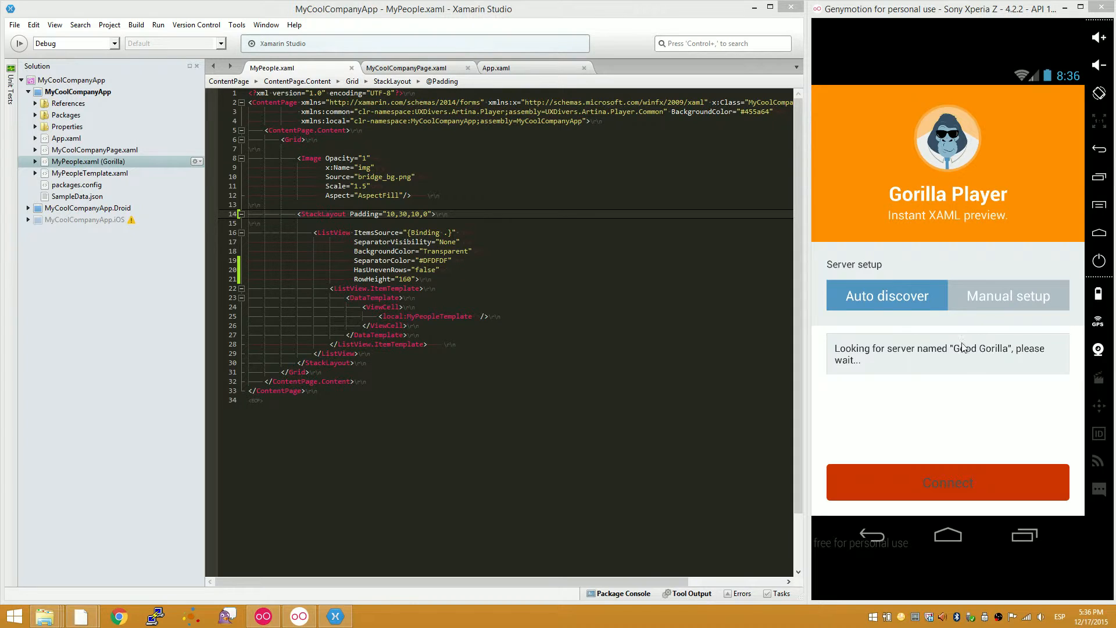
mouse_move(919, 392)
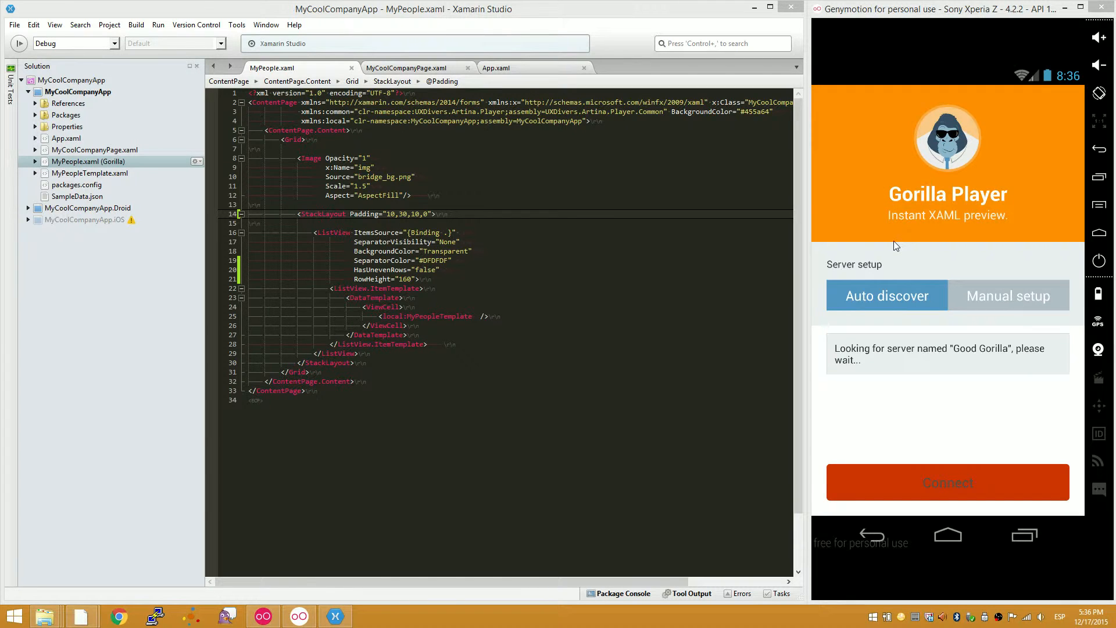
mouse_move(981, 297)
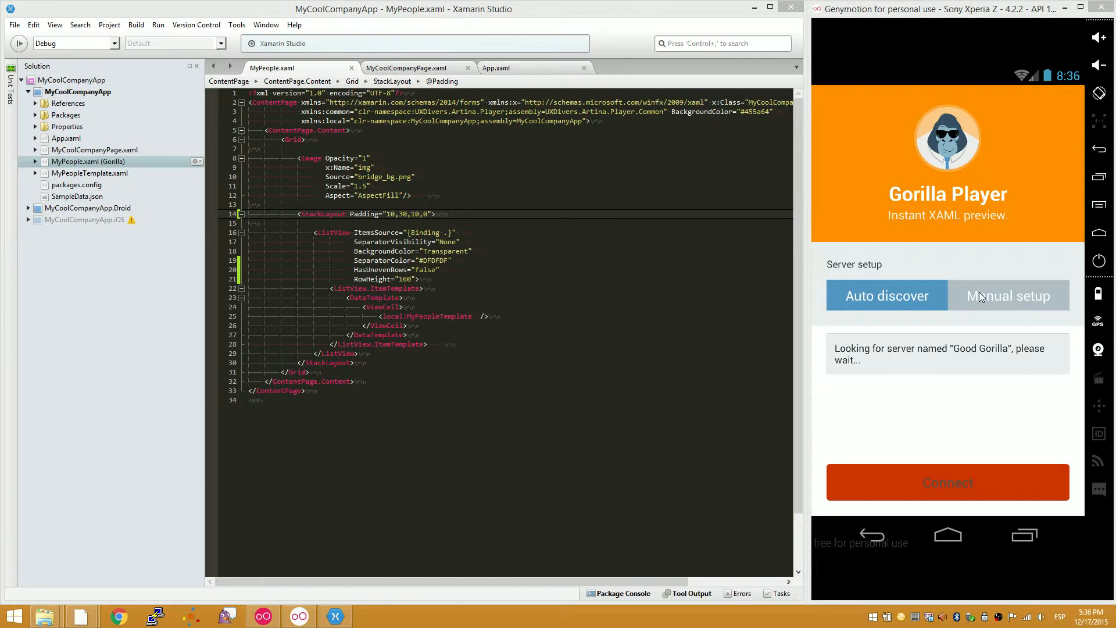
Try manual server address entry in the emulator, then revert to automatic server discovery.
click(1008, 295)
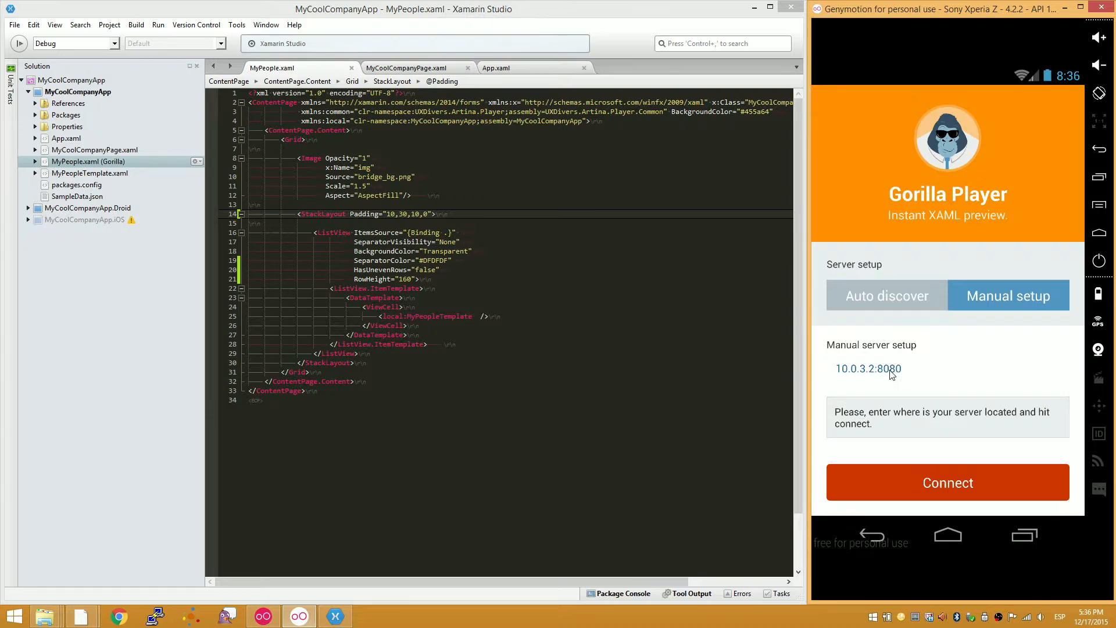
click(867, 369)
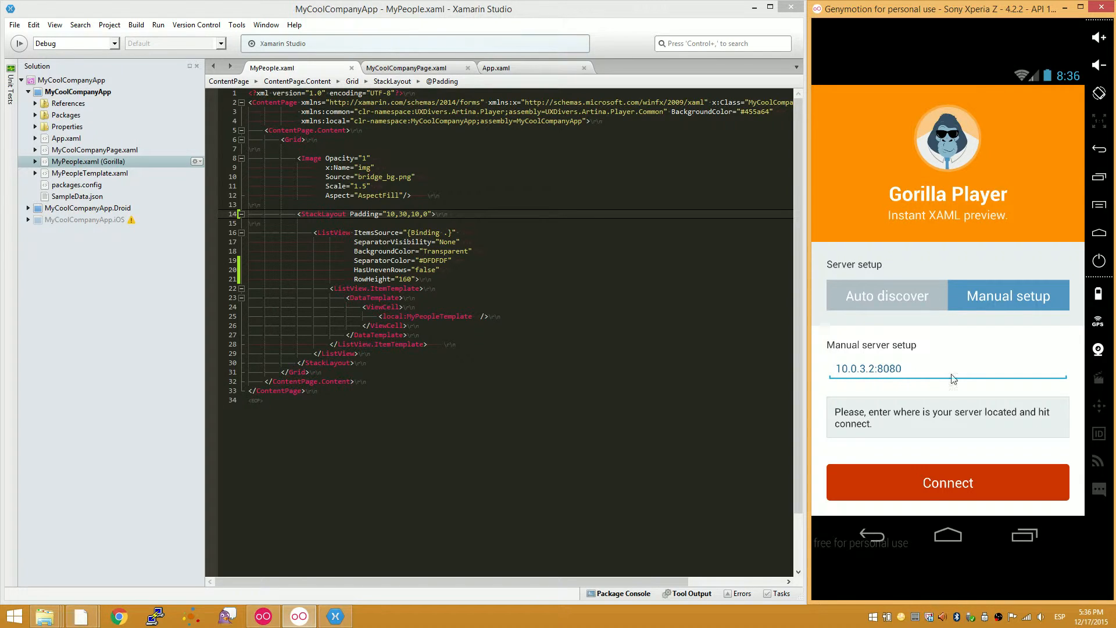
click(886, 296)
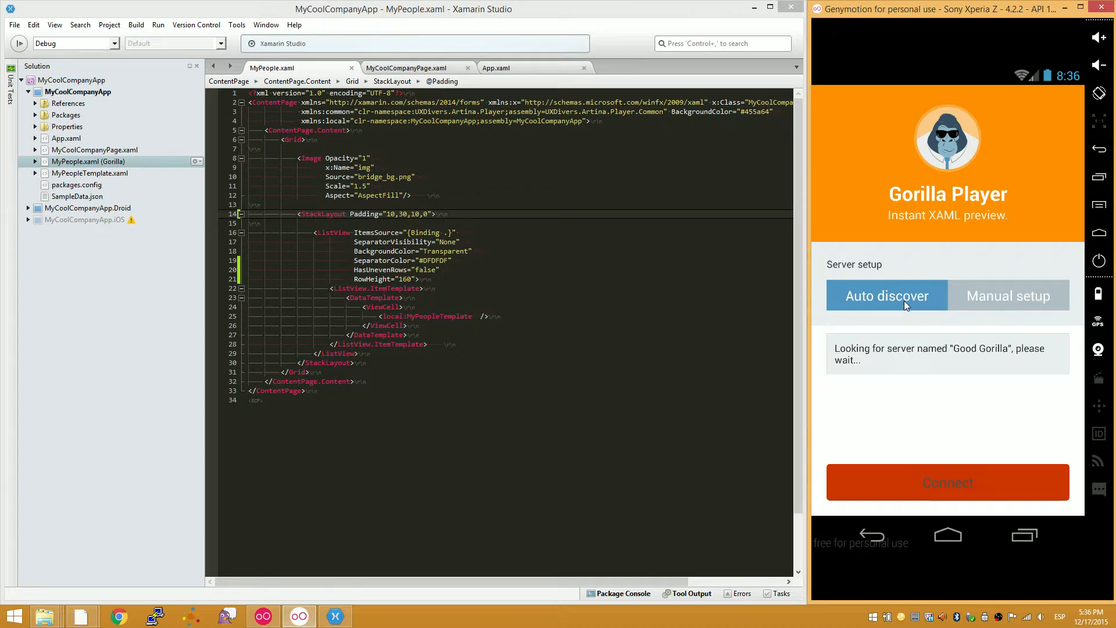
mouse_move(898, 232)
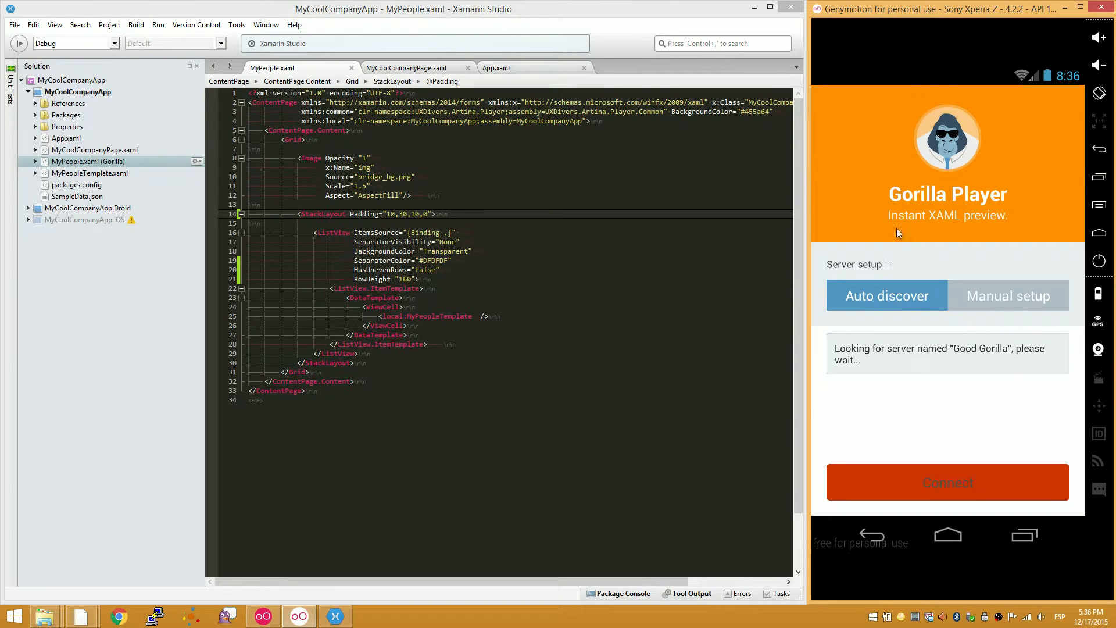
mouse_move(939, 212)
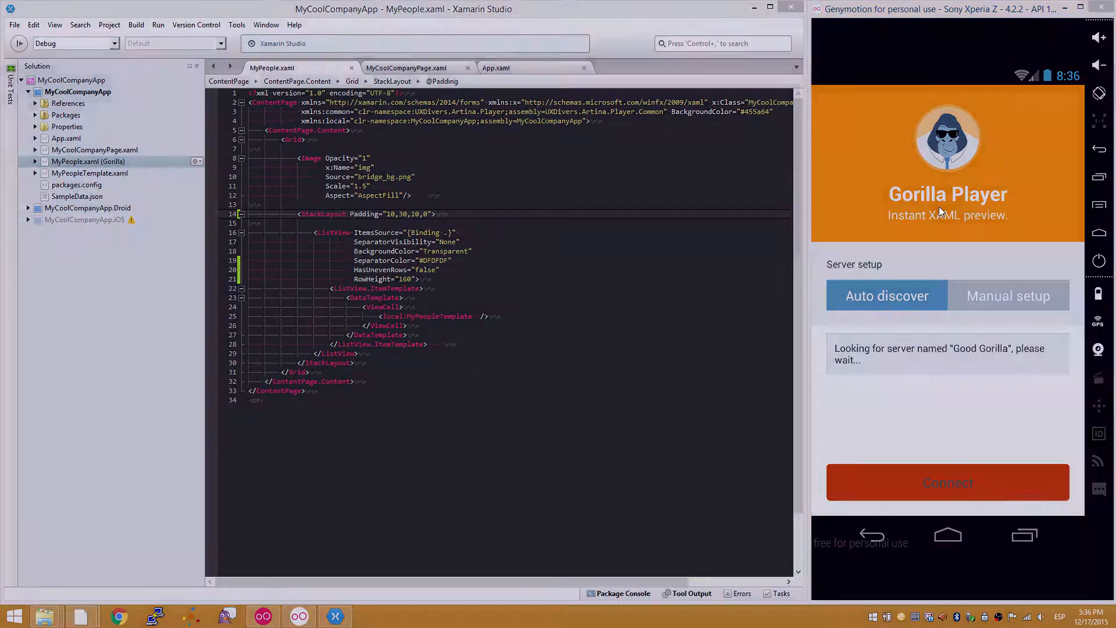
Launch Gorilla Player on the desktop and dismiss its installation walkthrough.
click(370, 616)
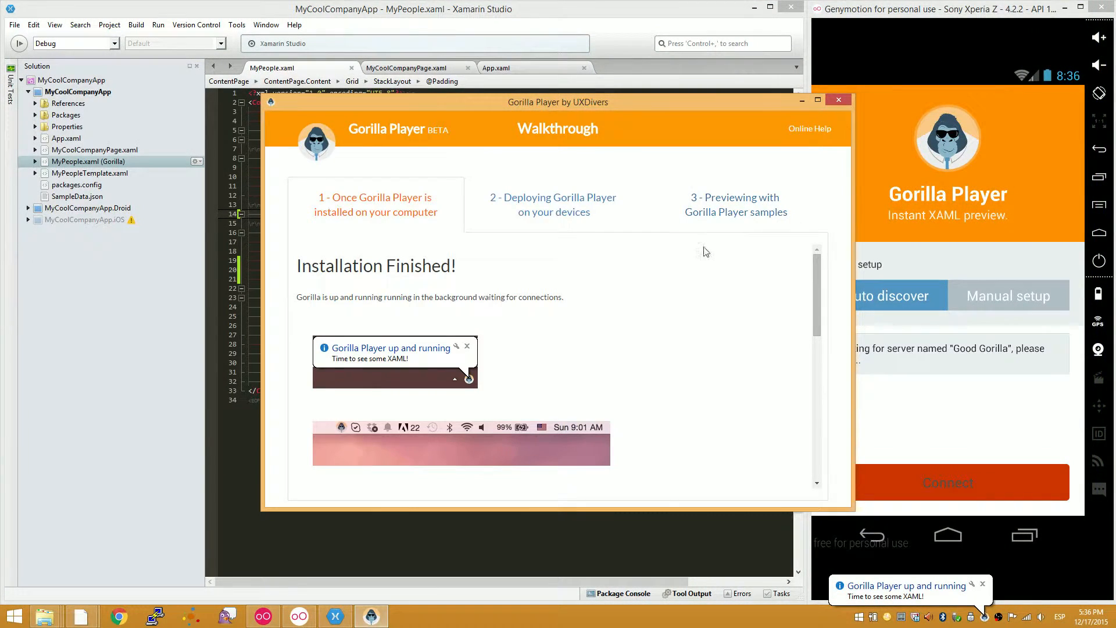
click(948, 481)
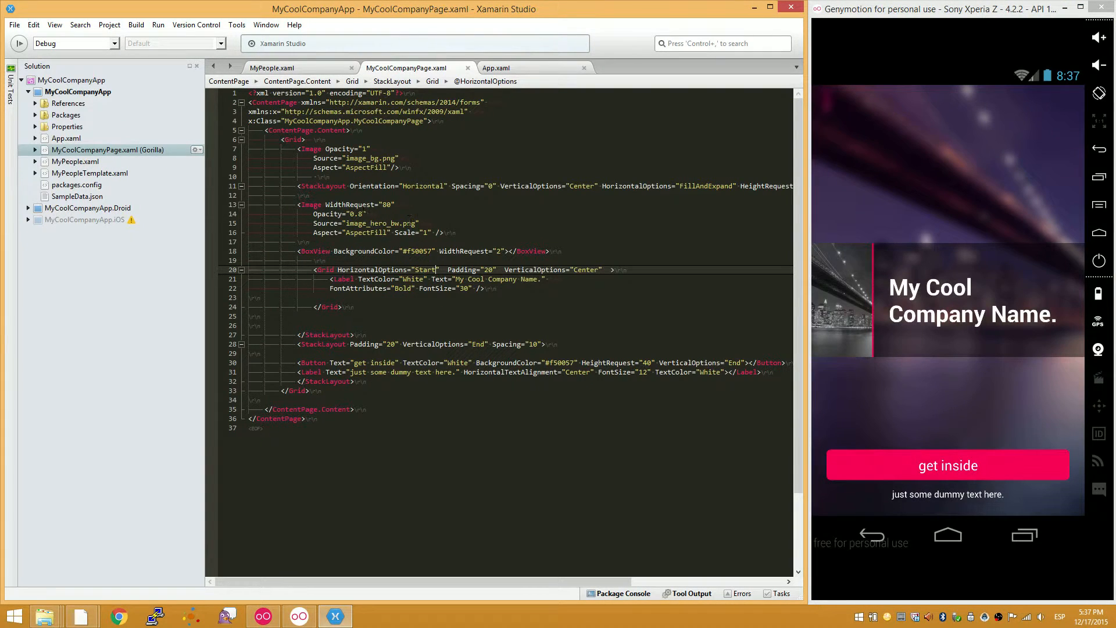
Open MyCoolCompanyPage.xaml from the Solution pad so Gorilla previews it.
click(74, 161)
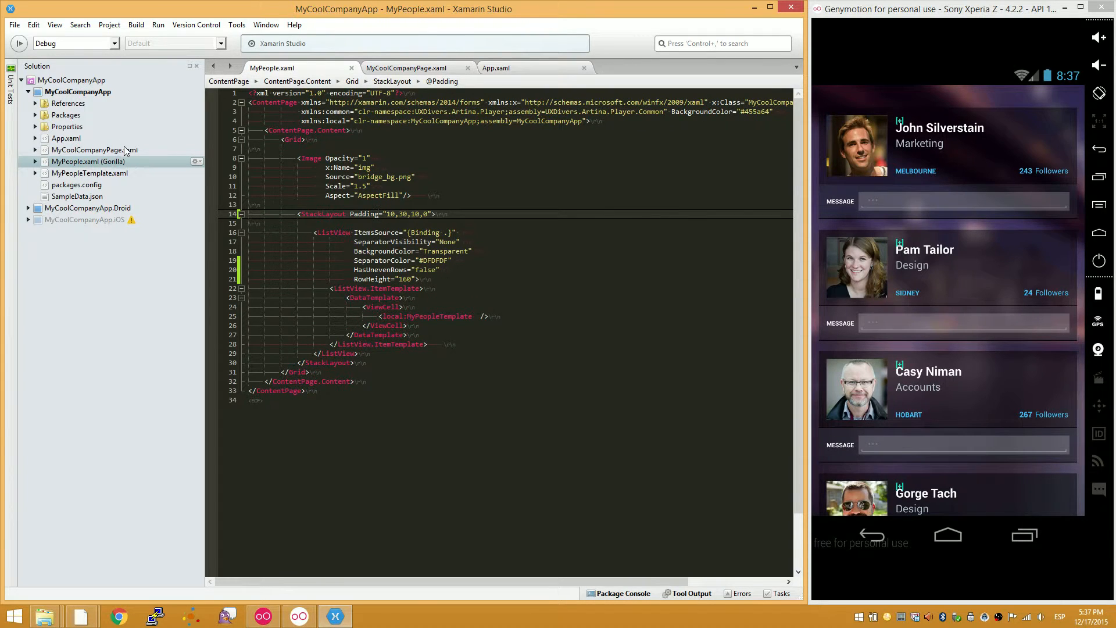
click(404, 67)
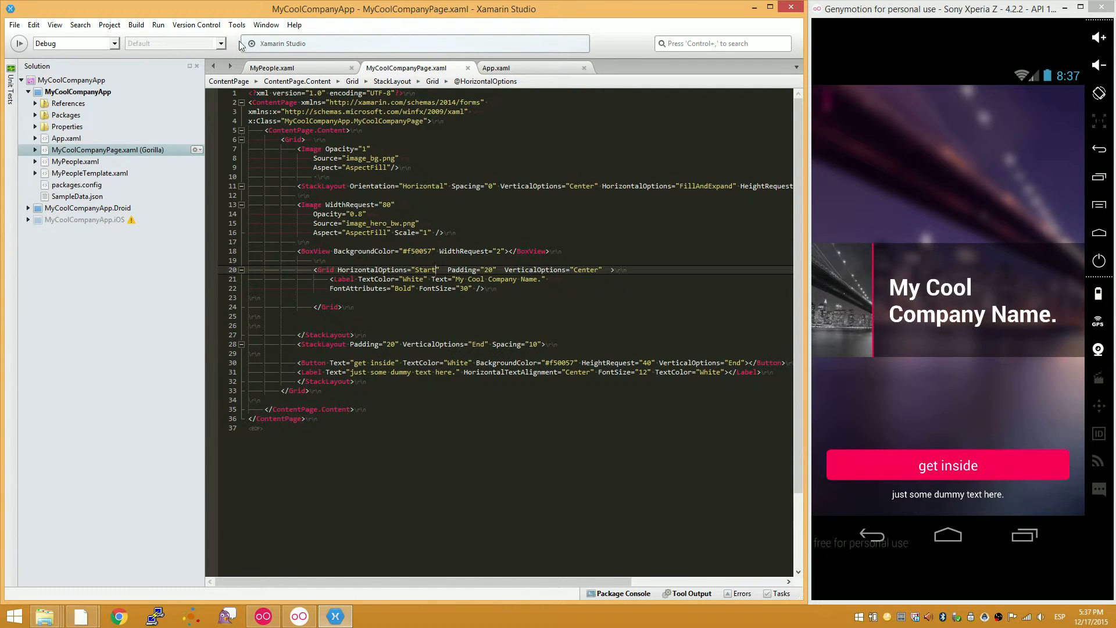
click(236, 24)
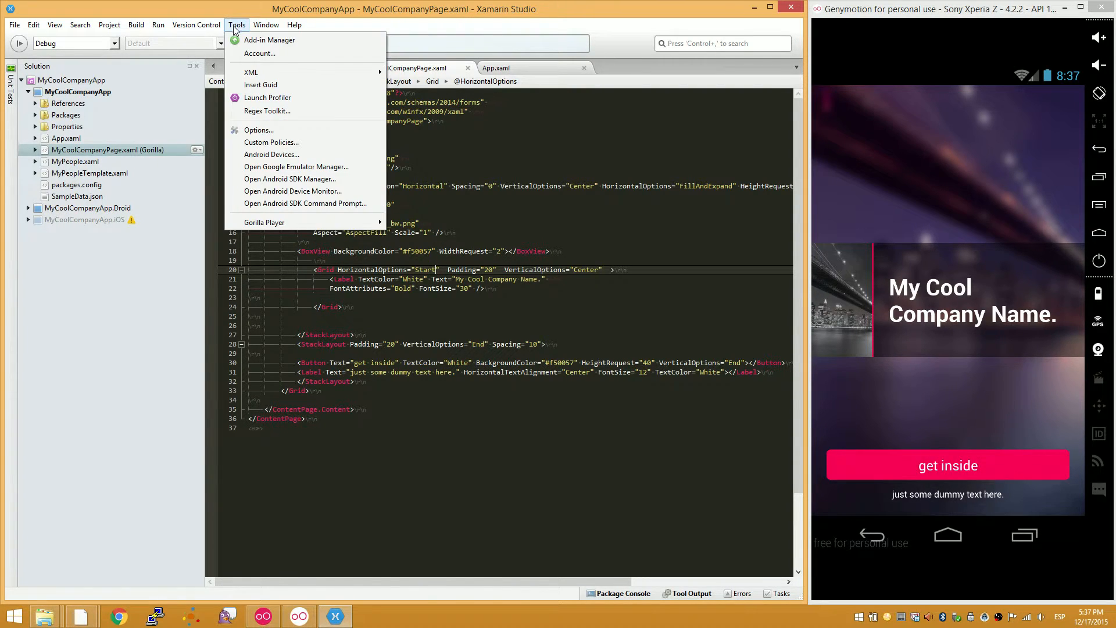
mouse_move(293, 191)
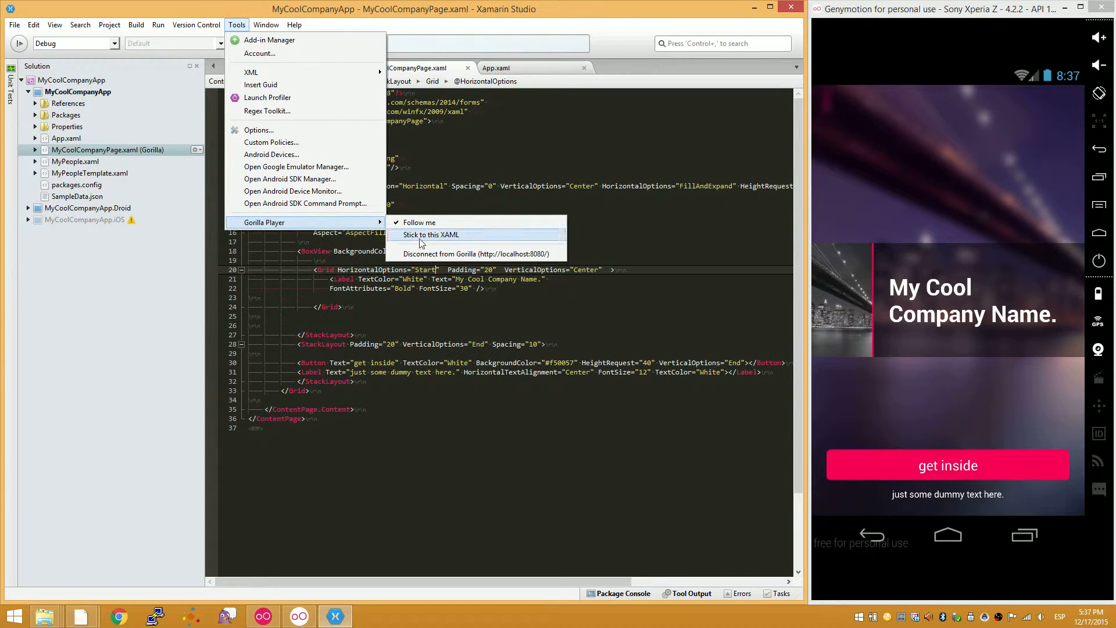
mouse_move(476, 255)
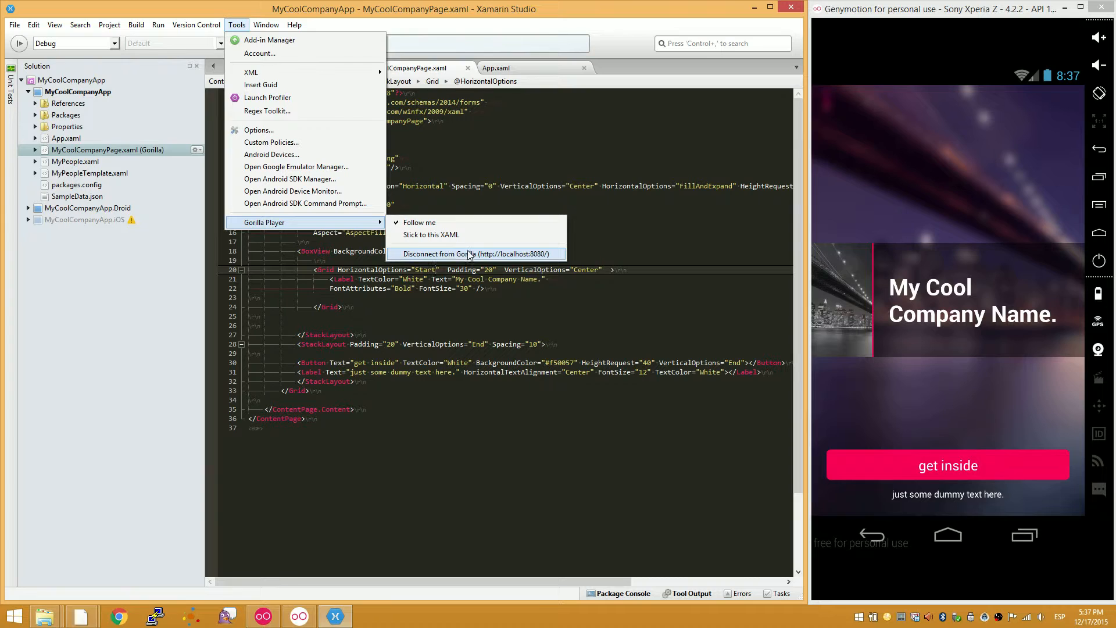
click(476, 253)
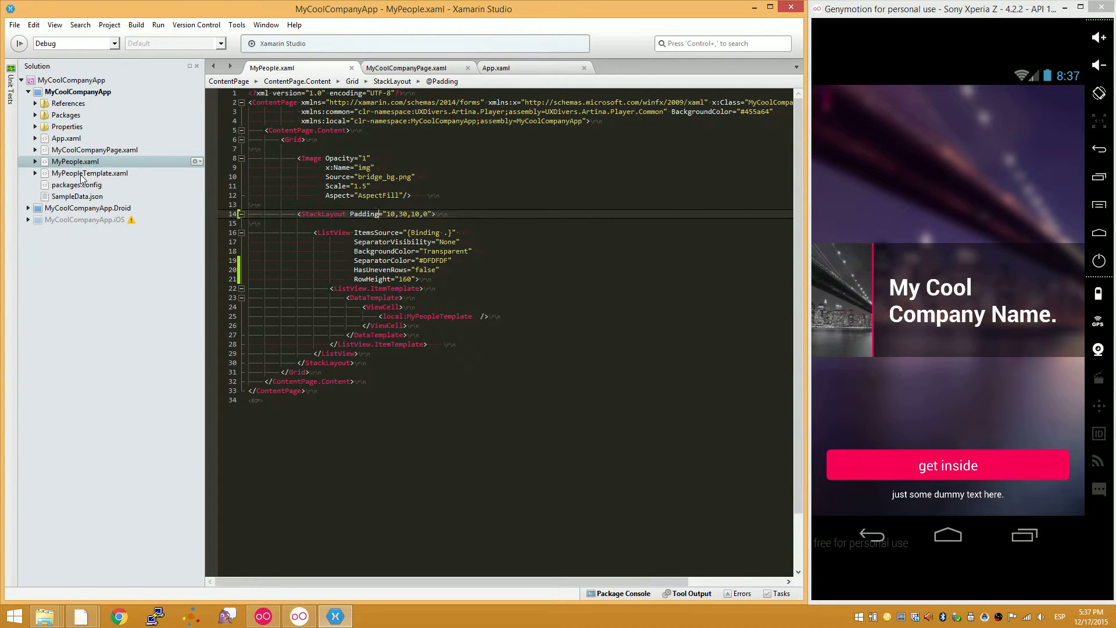
Open MyPeopleTemplate.xaml and packages.config, then select App.xaml in the Solution pad.
double_click(90, 174)
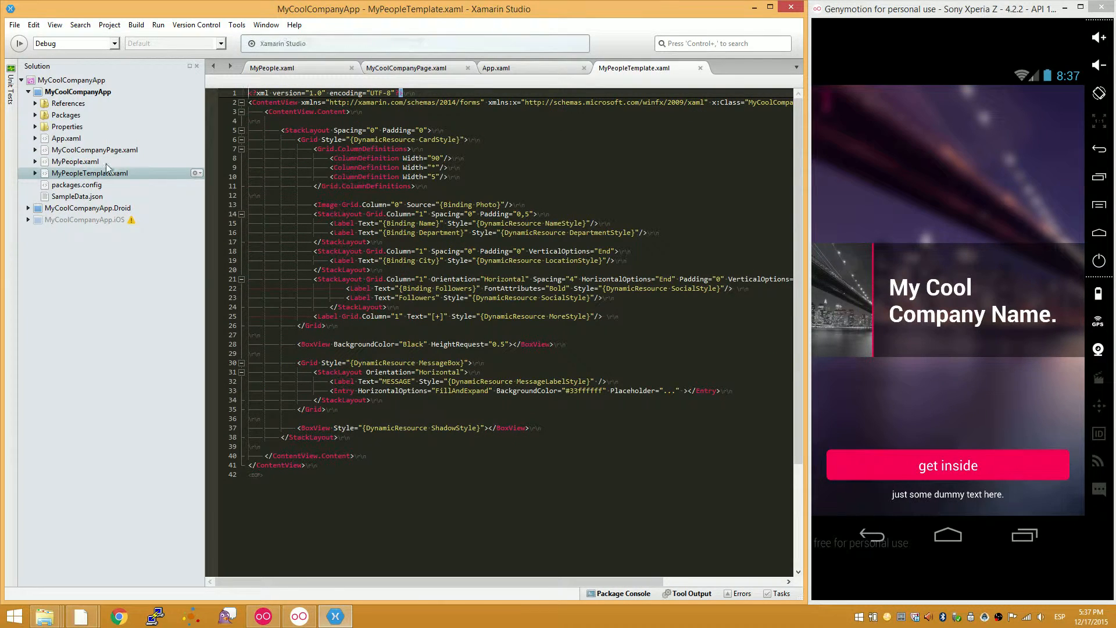
mouse_move(85, 147)
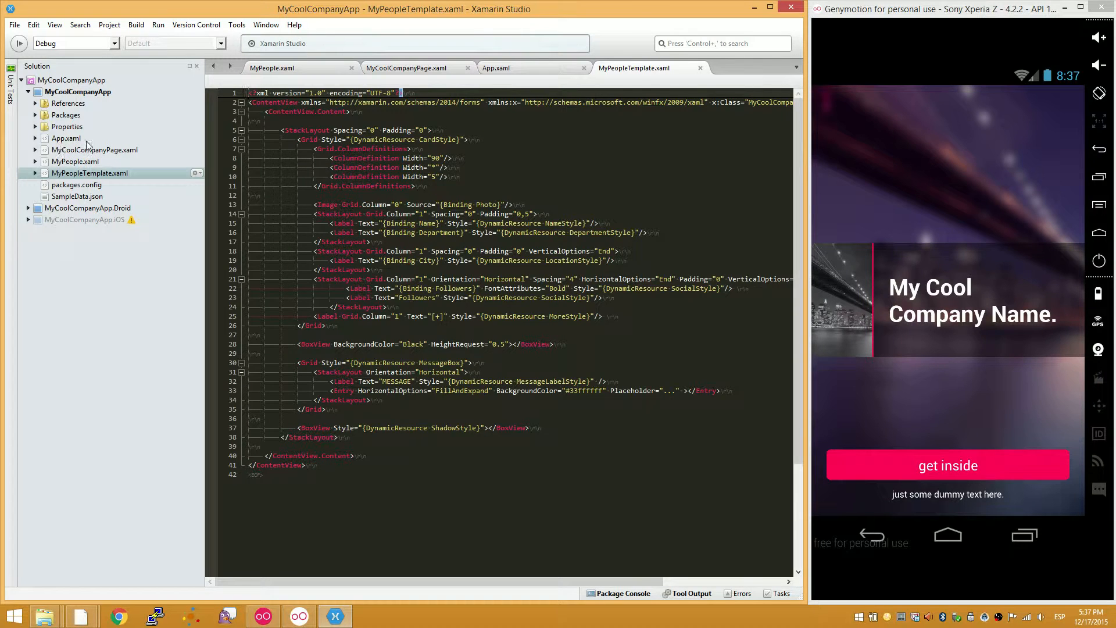
mouse_move(111, 182)
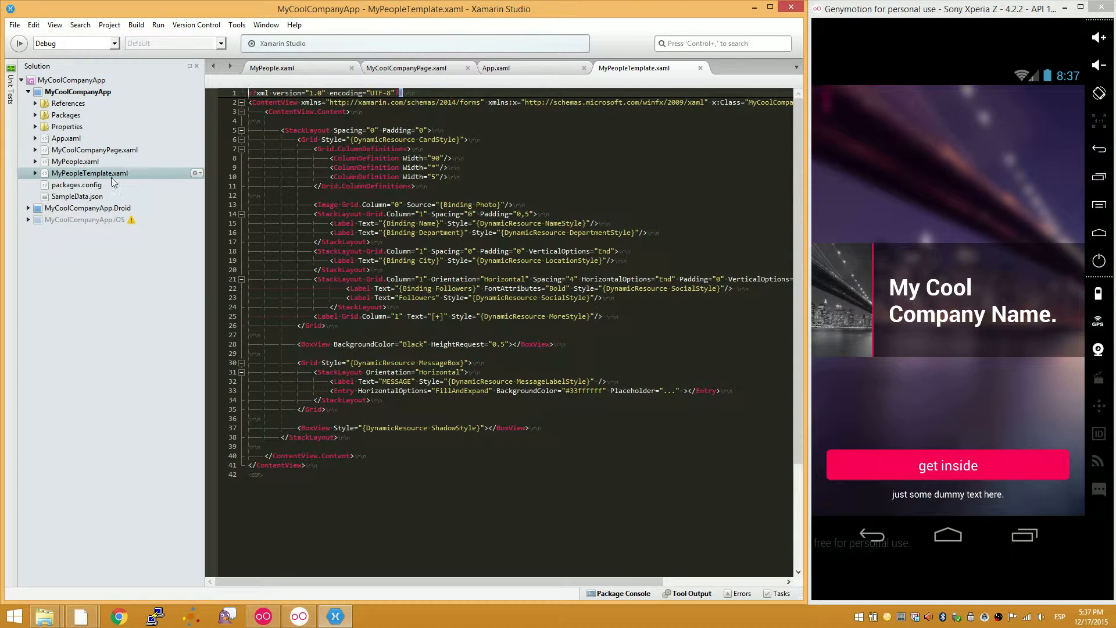
double_click(77, 185)
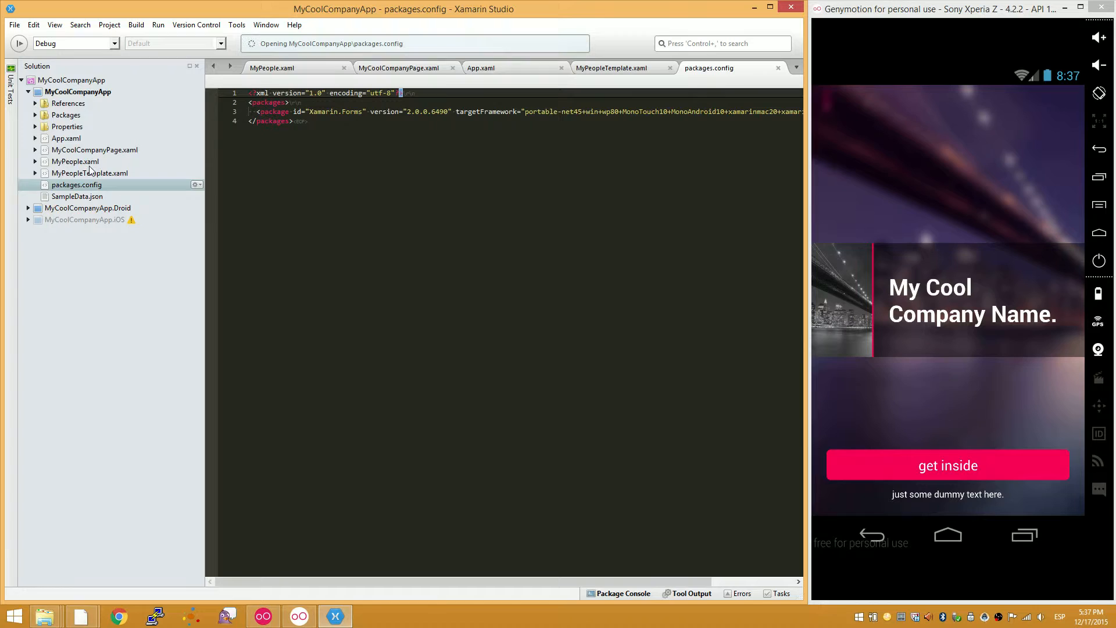
click(65, 137)
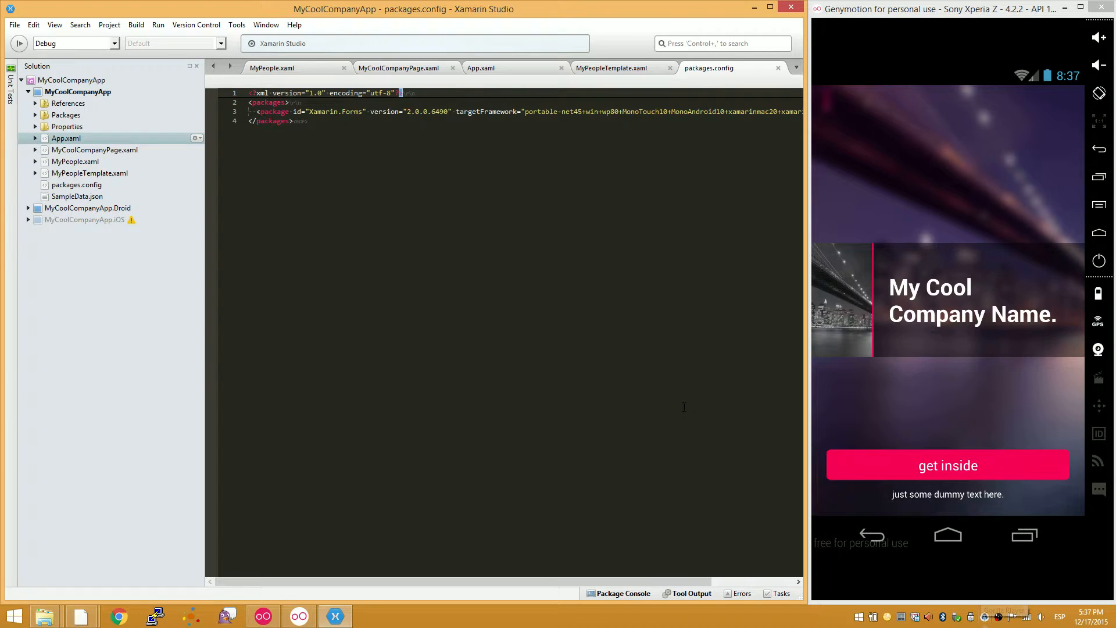
Reconnect to Gorilla on localhost:8080, confirm it is online, and reopen MyCoolCompanyPage.xaml.
click(236, 24)
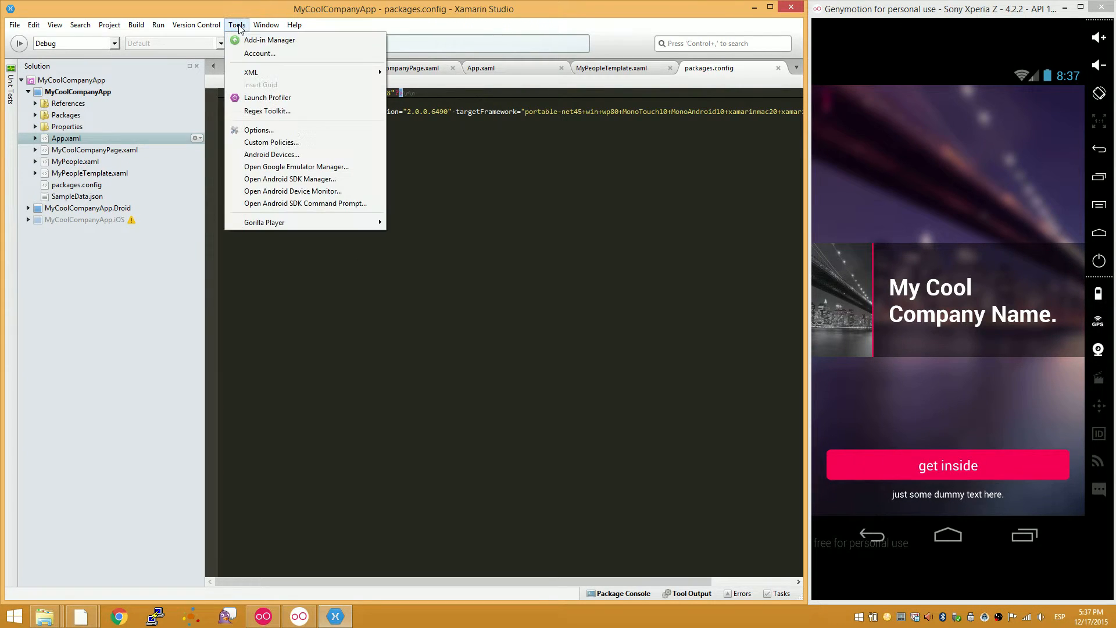
mouse_move(264, 222)
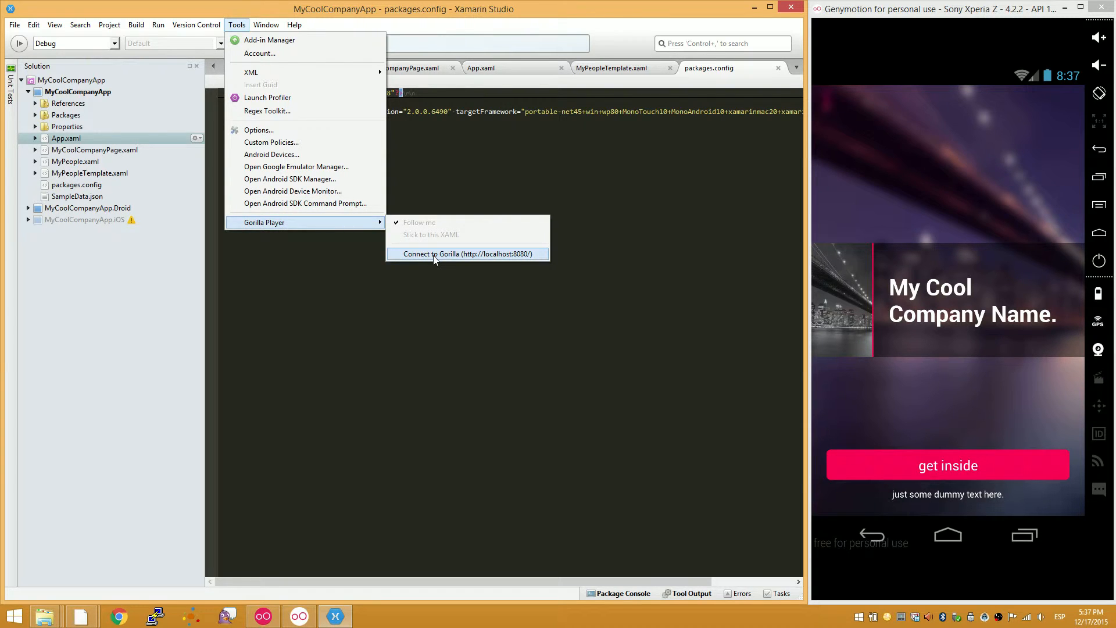
click(468, 255)
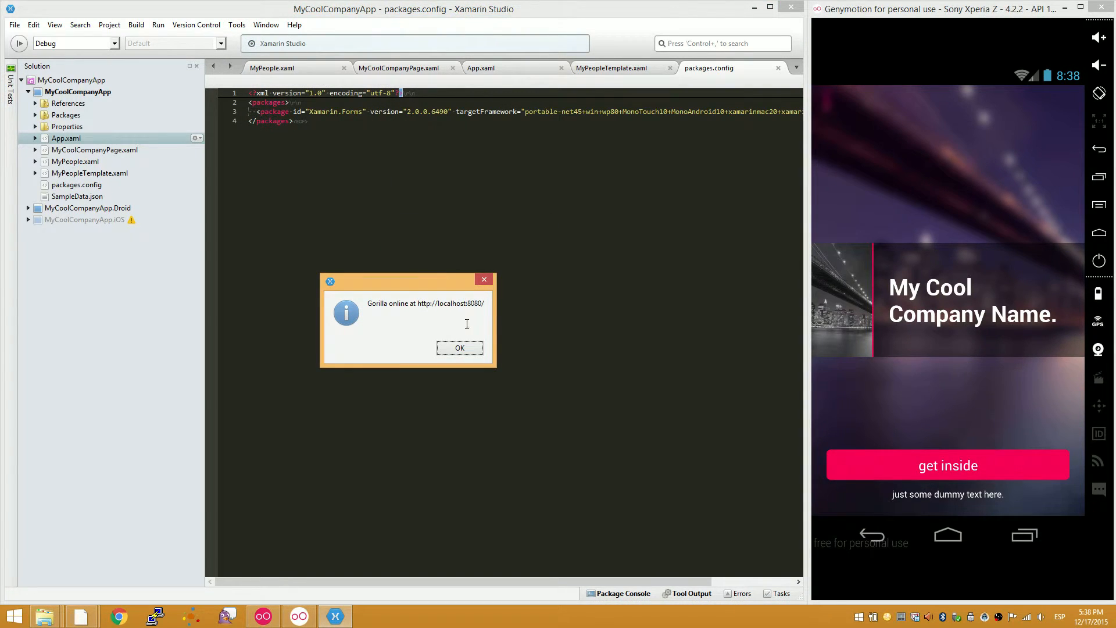
mouse_move(398, 299)
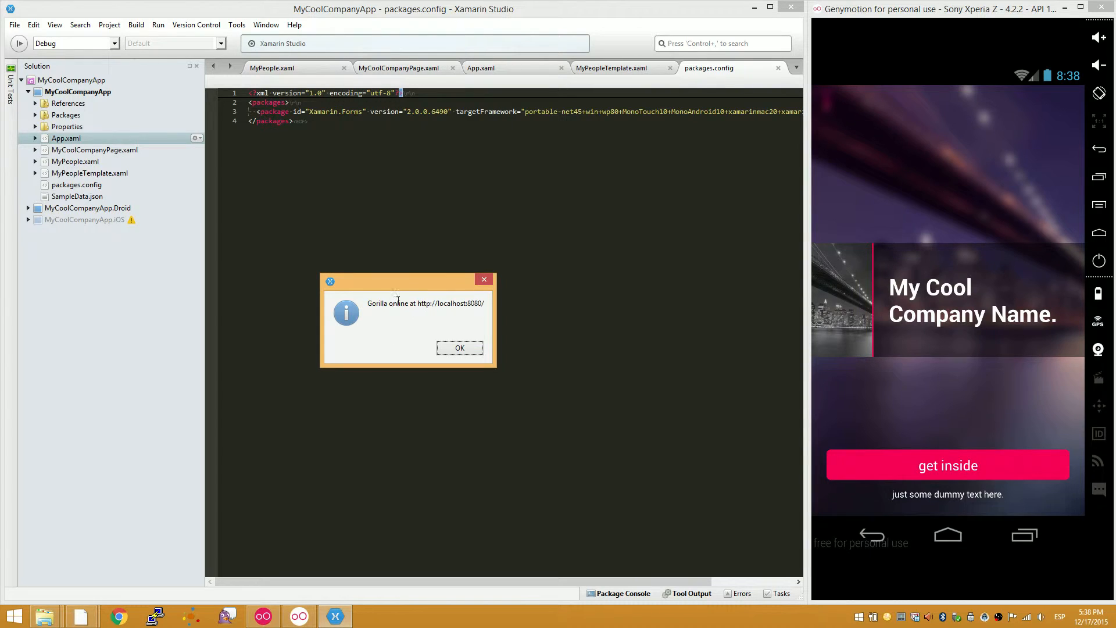
click(460, 348)
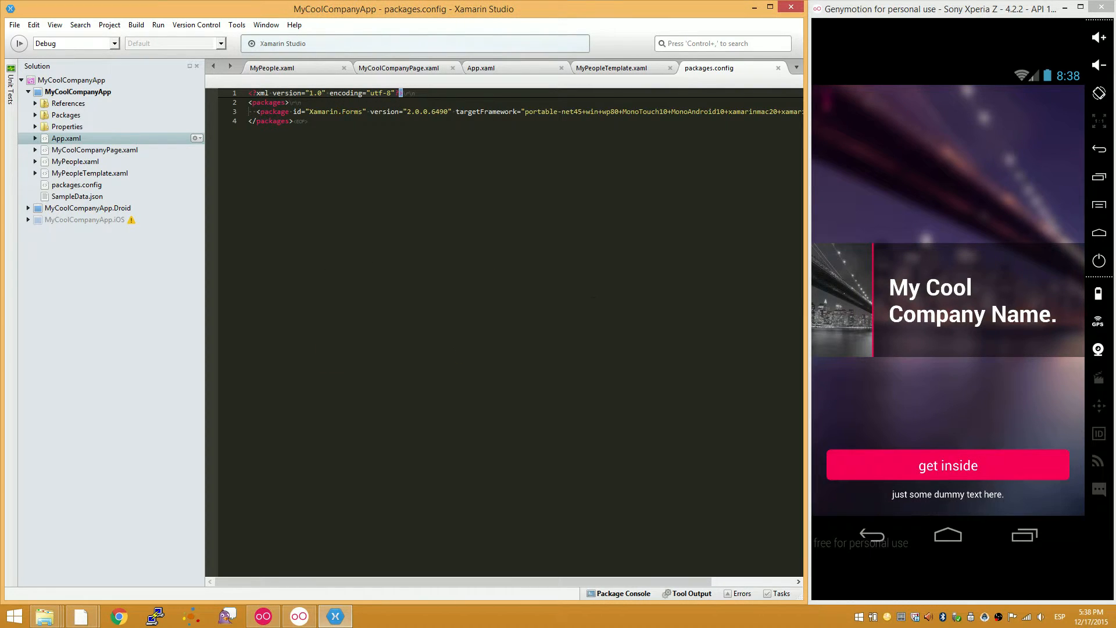
click(398, 68)
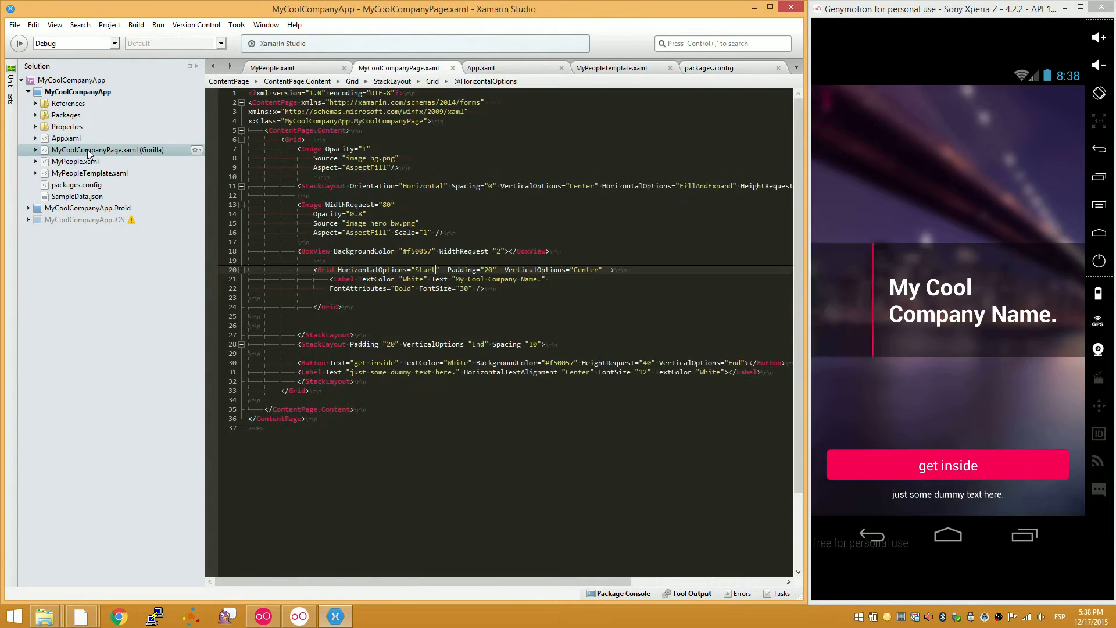